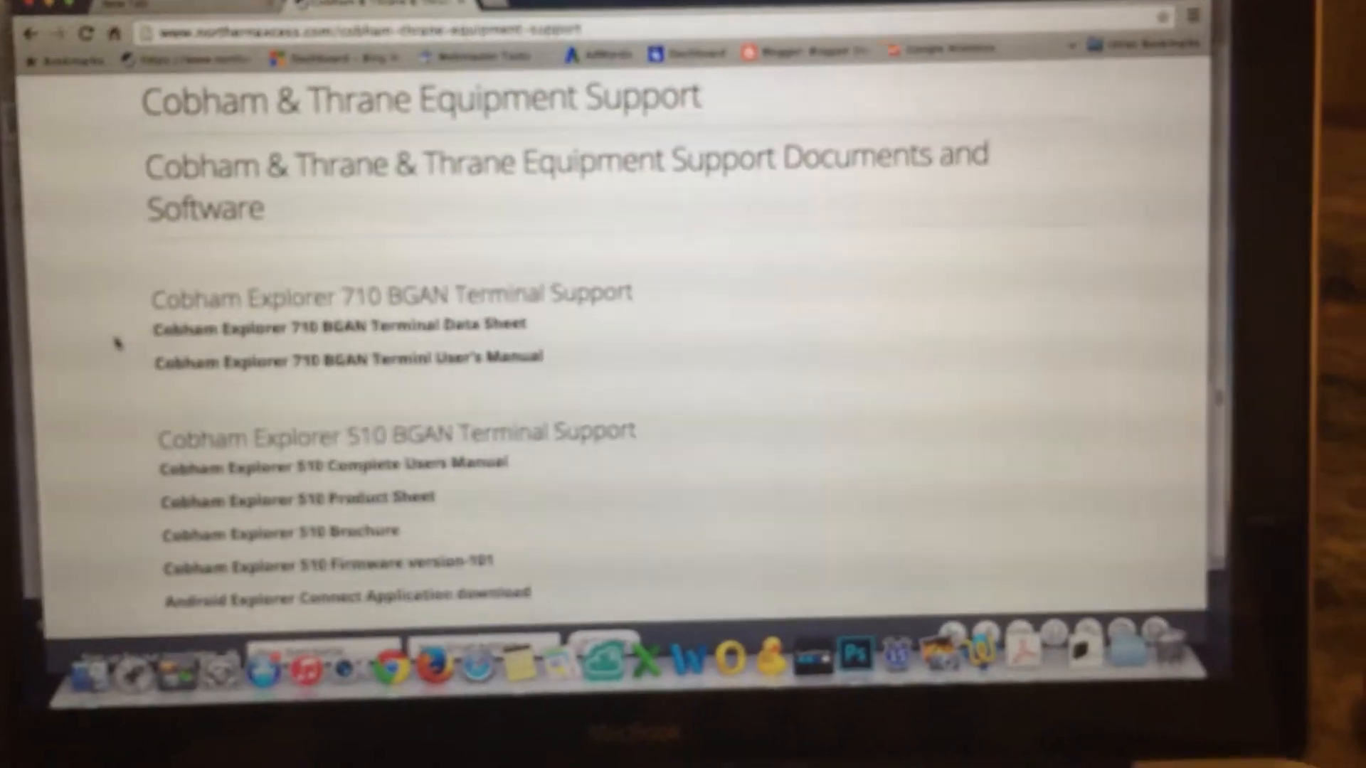
Scroll the Cobham & Thrane support page down to the Explorer 510 BGAN Terminal section.
scroll("down", 3)
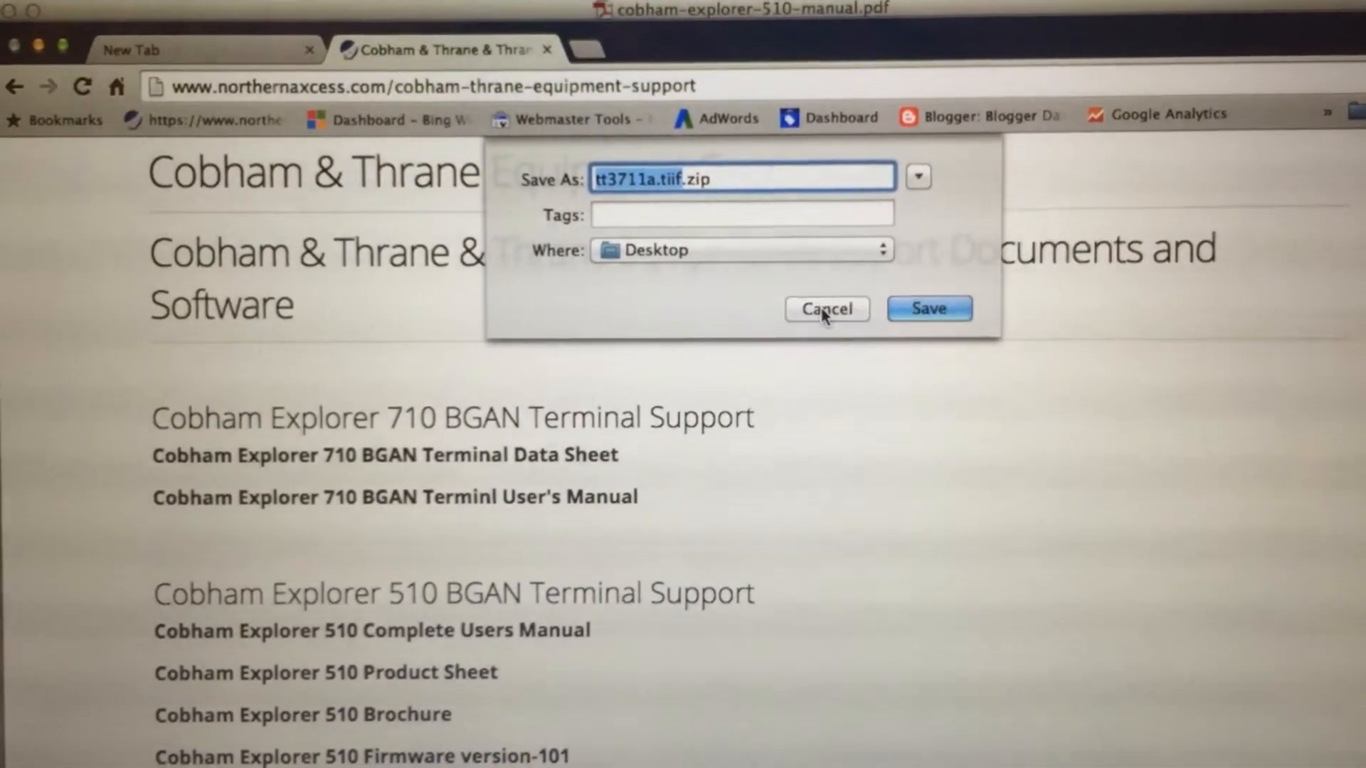
Dismiss the Save As dialog for the Explorer 510 firmware zip file.
left_click(825, 309)
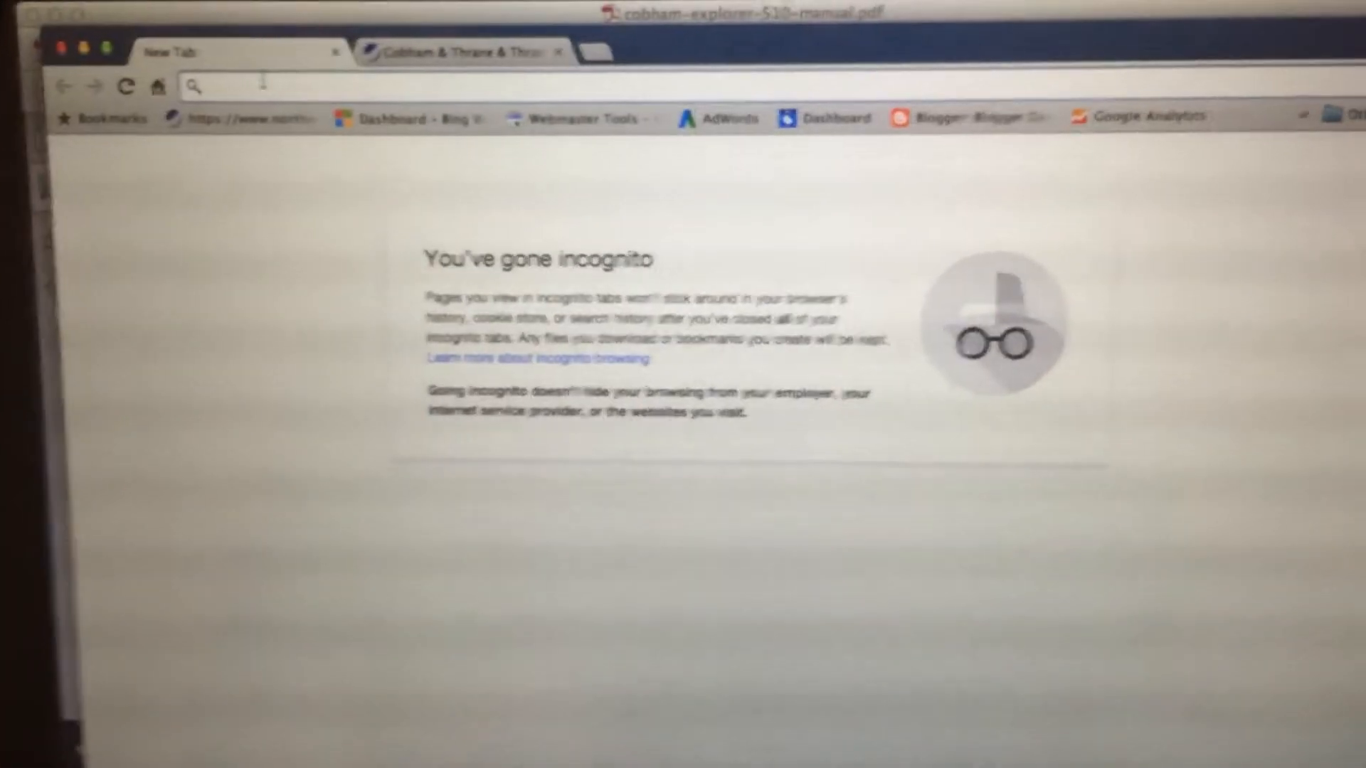
Enter the terminal's local address 192.168.0.1 in the incognito tab's address bar.
type("192")
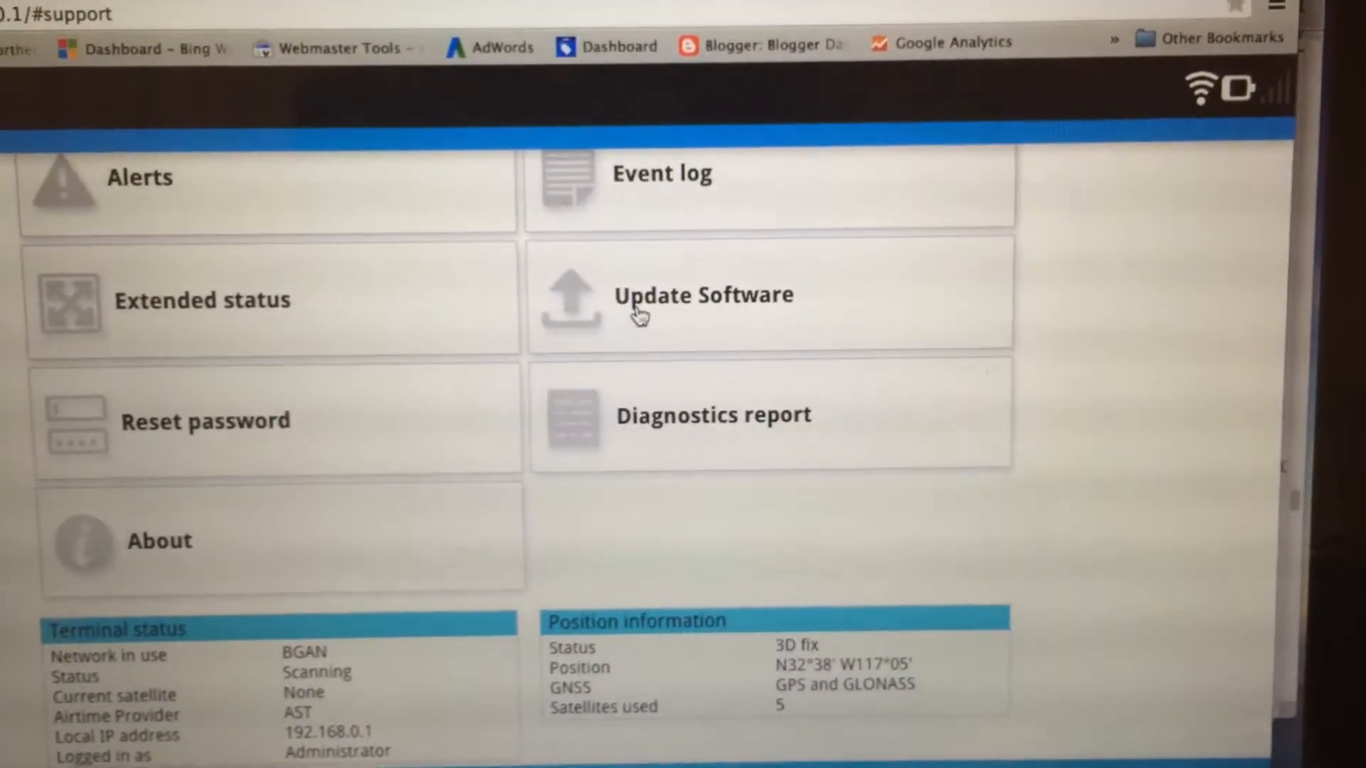
Go to the Update Software page from the Explorer 510 dashboard's Support page.
left_click(701, 294)
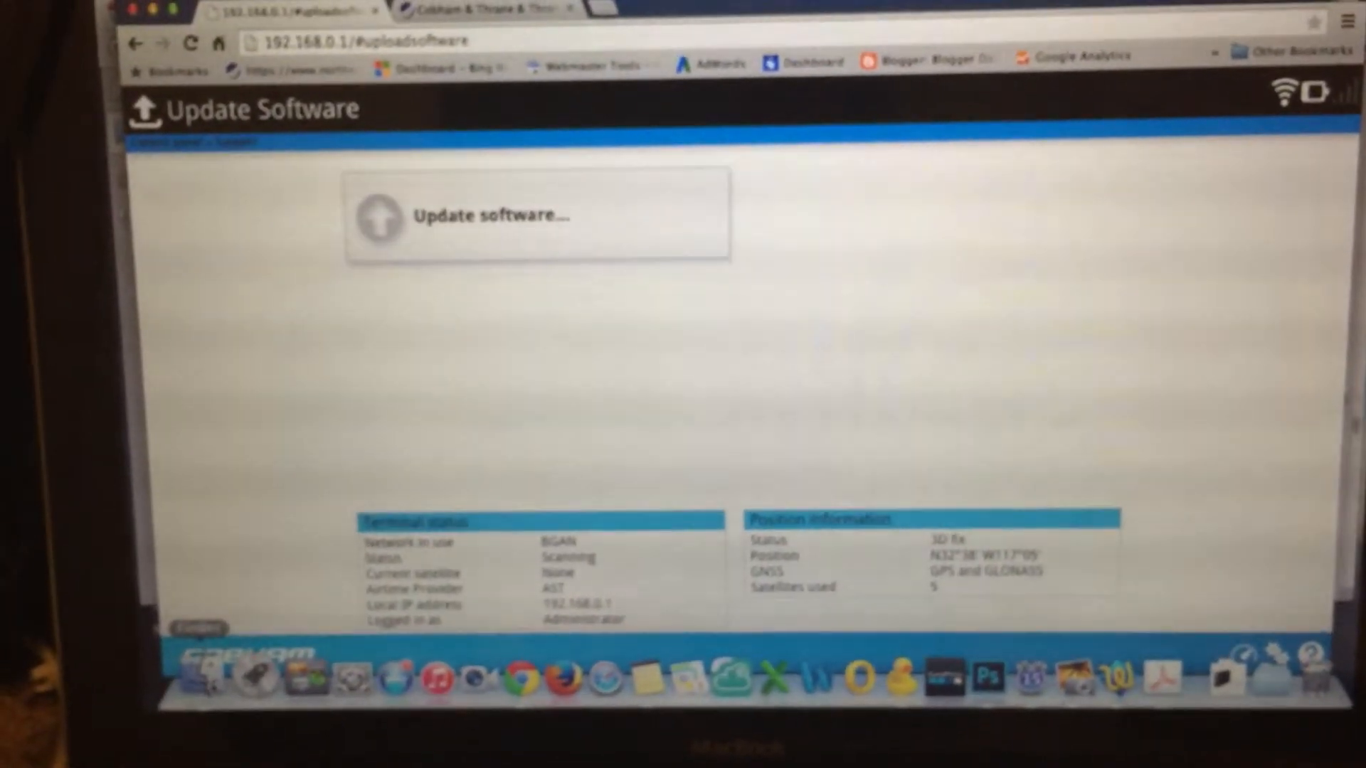
Start uploading the downloaded firmware file to the Explorer 510 terminal.
left_click(536, 217)
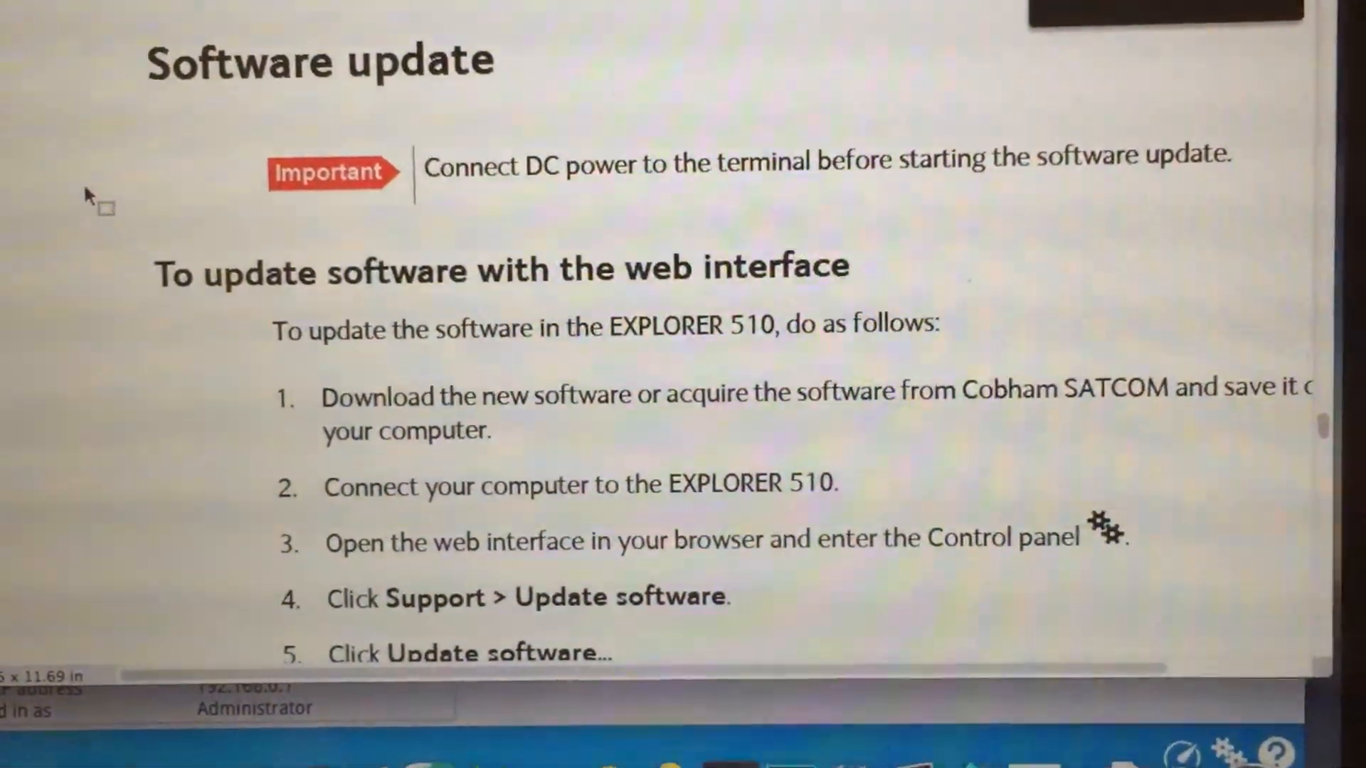
Scroll the manual through the USB software update steps to the Recovery software update heading.
scroll("down", 3)
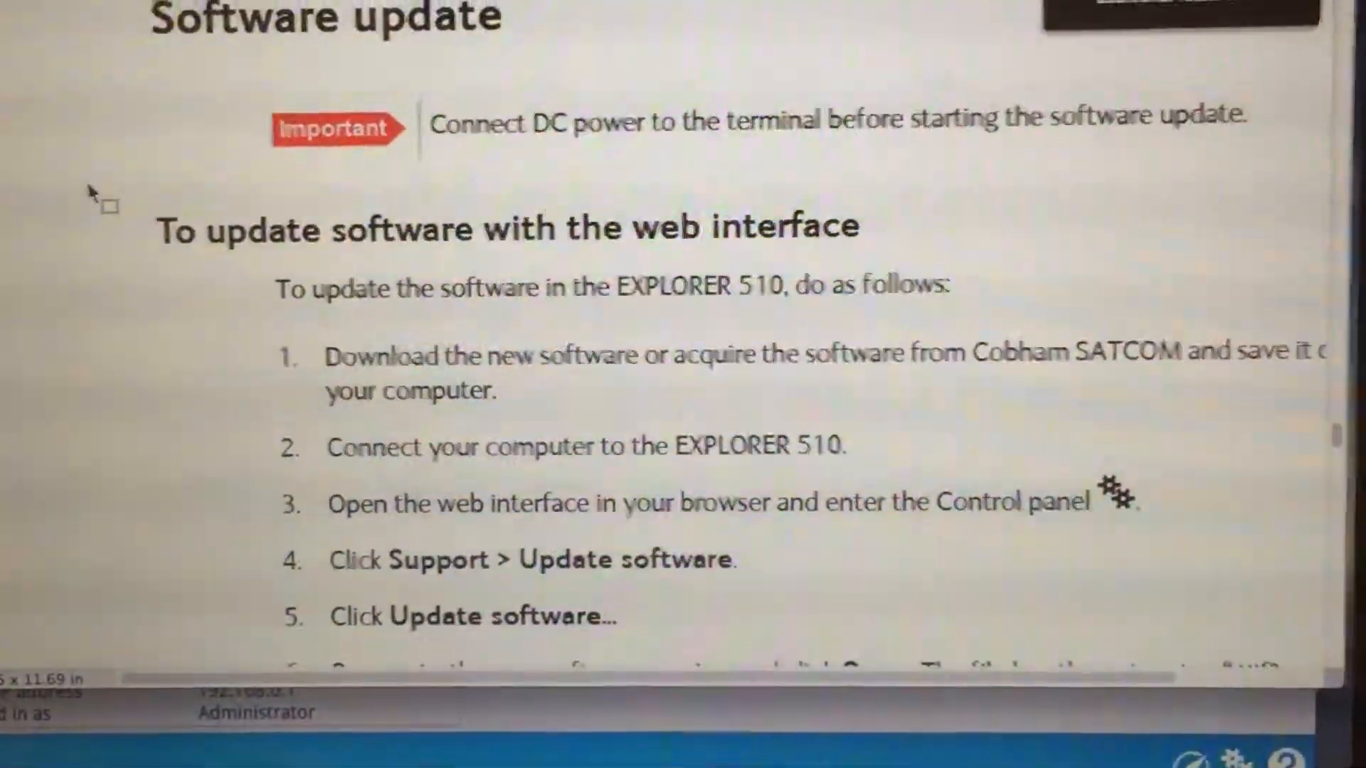
scroll("down", 3)
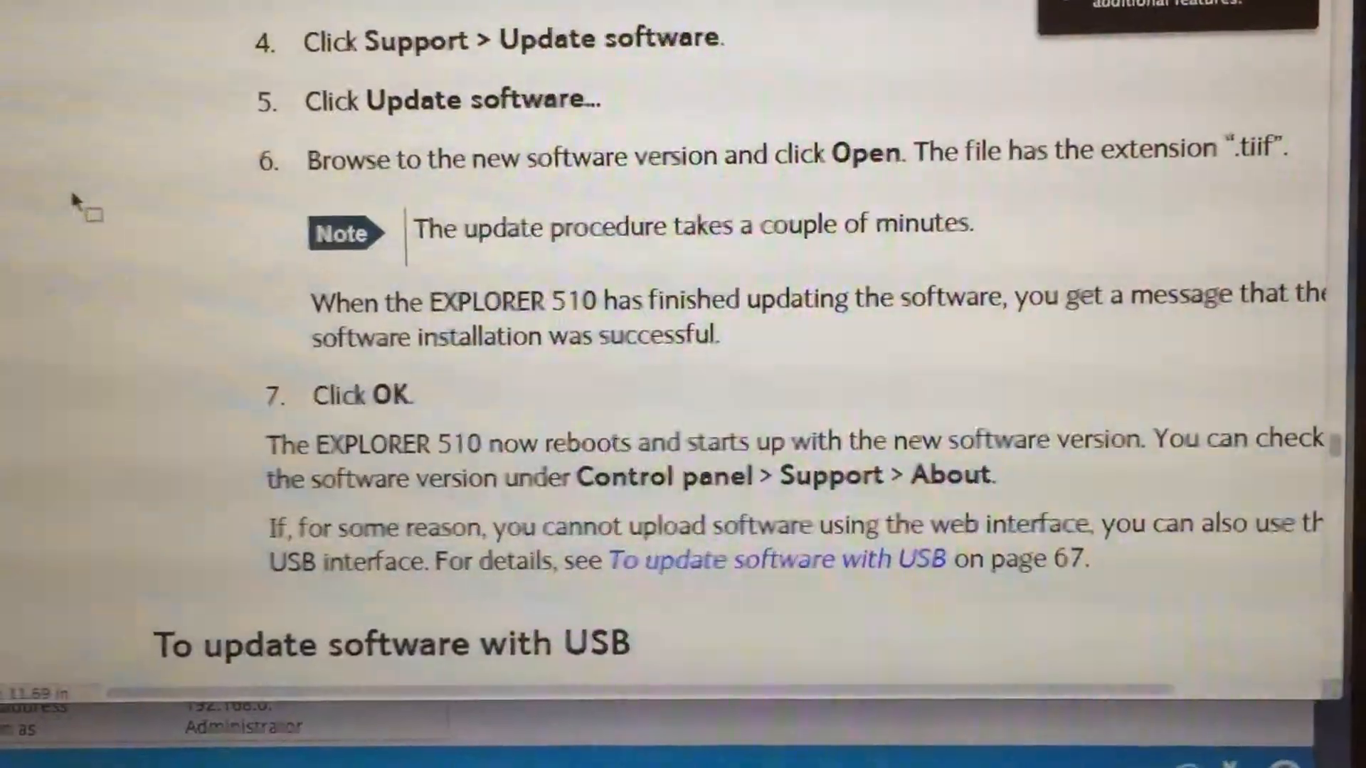
scroll("down", 3)
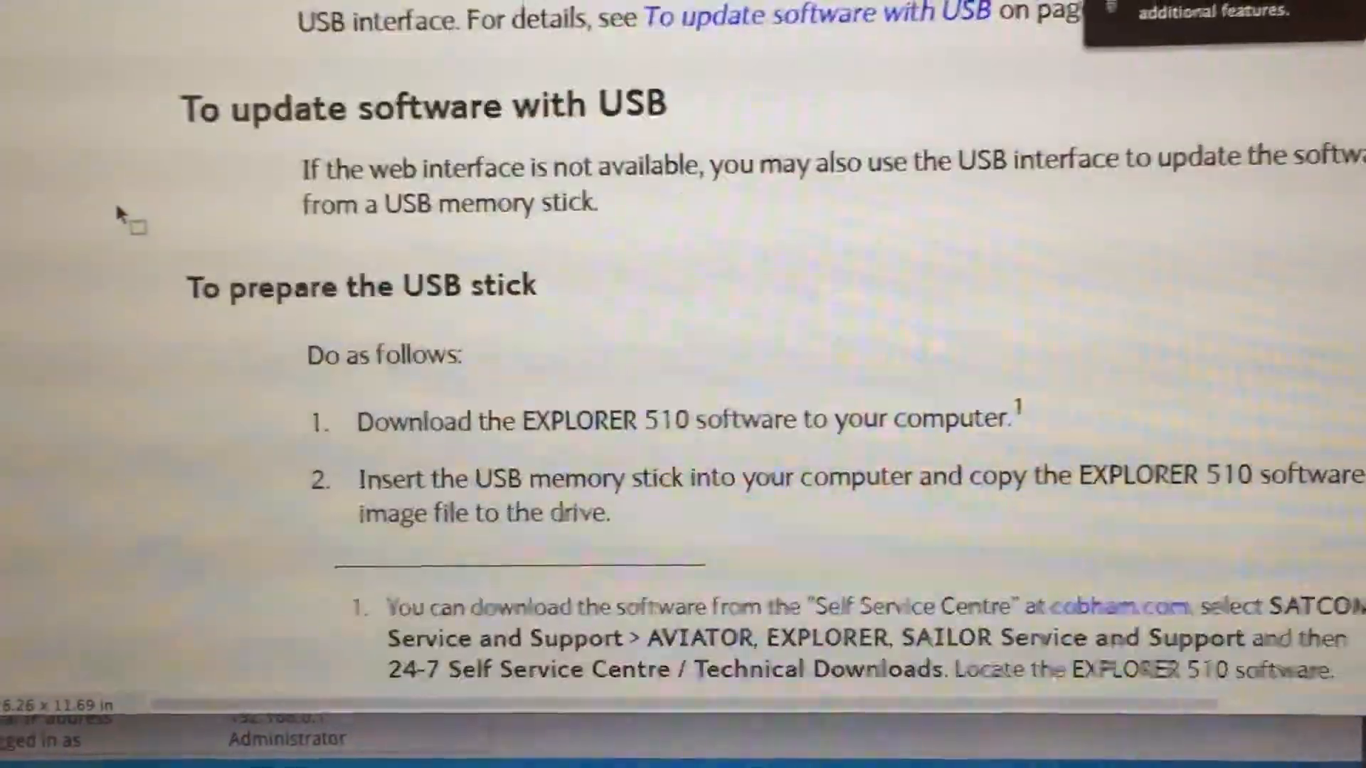
scroll("down", 3)
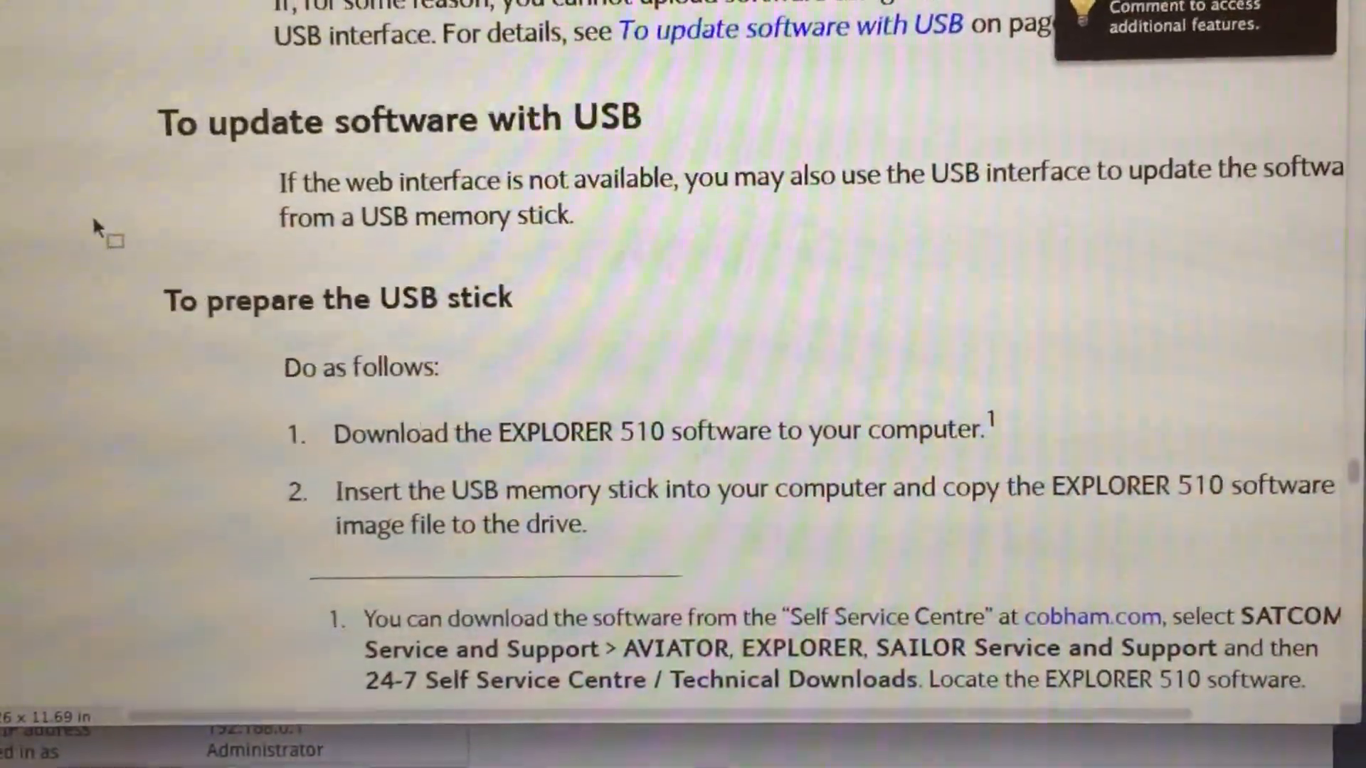
scroll("down", 3)
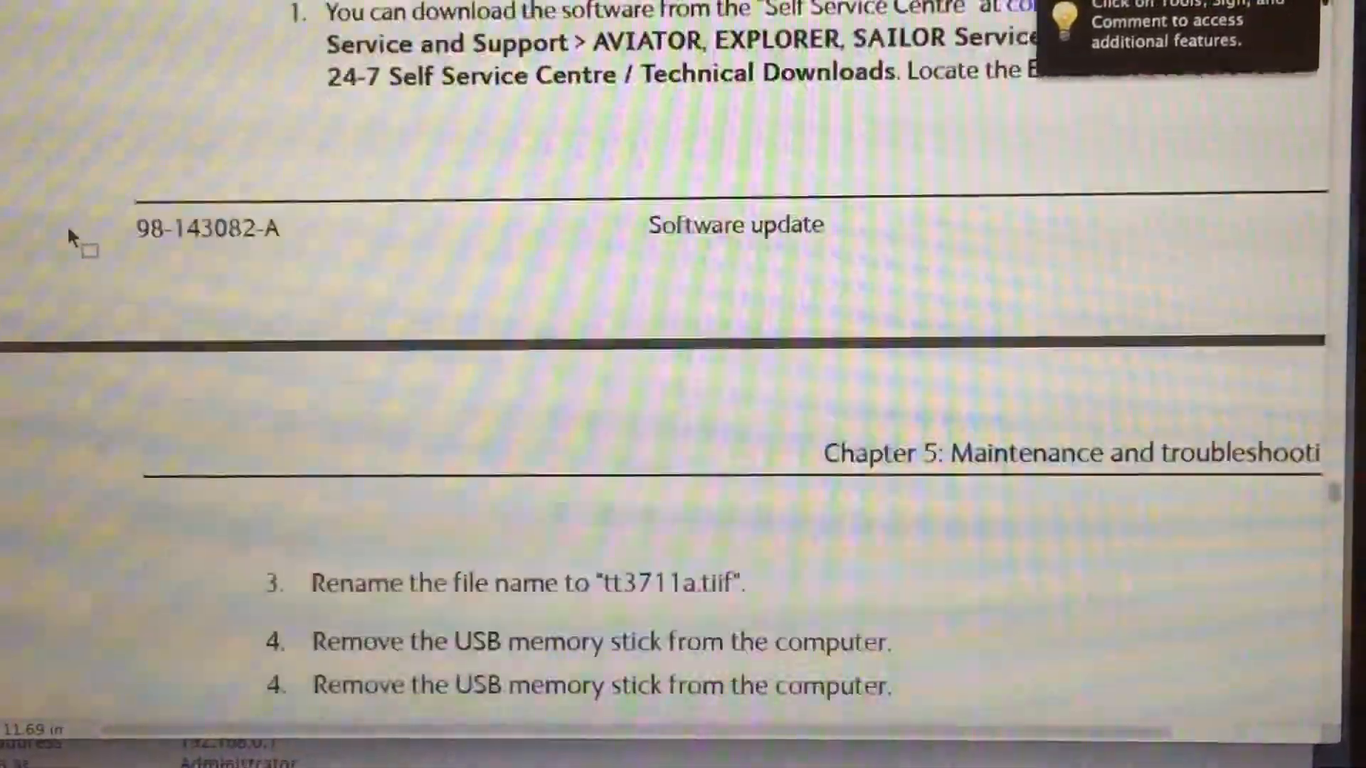
scroll("down", 3)
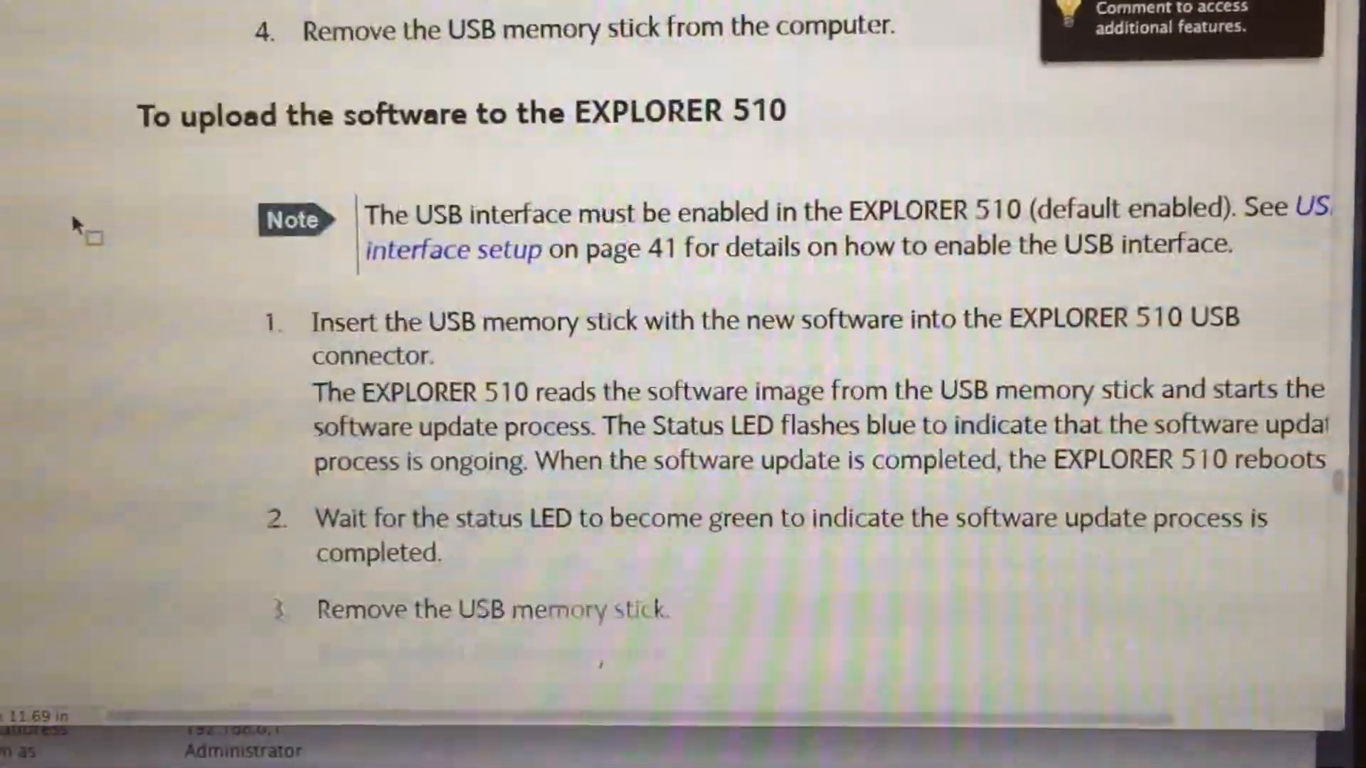
scroll("down", 3)
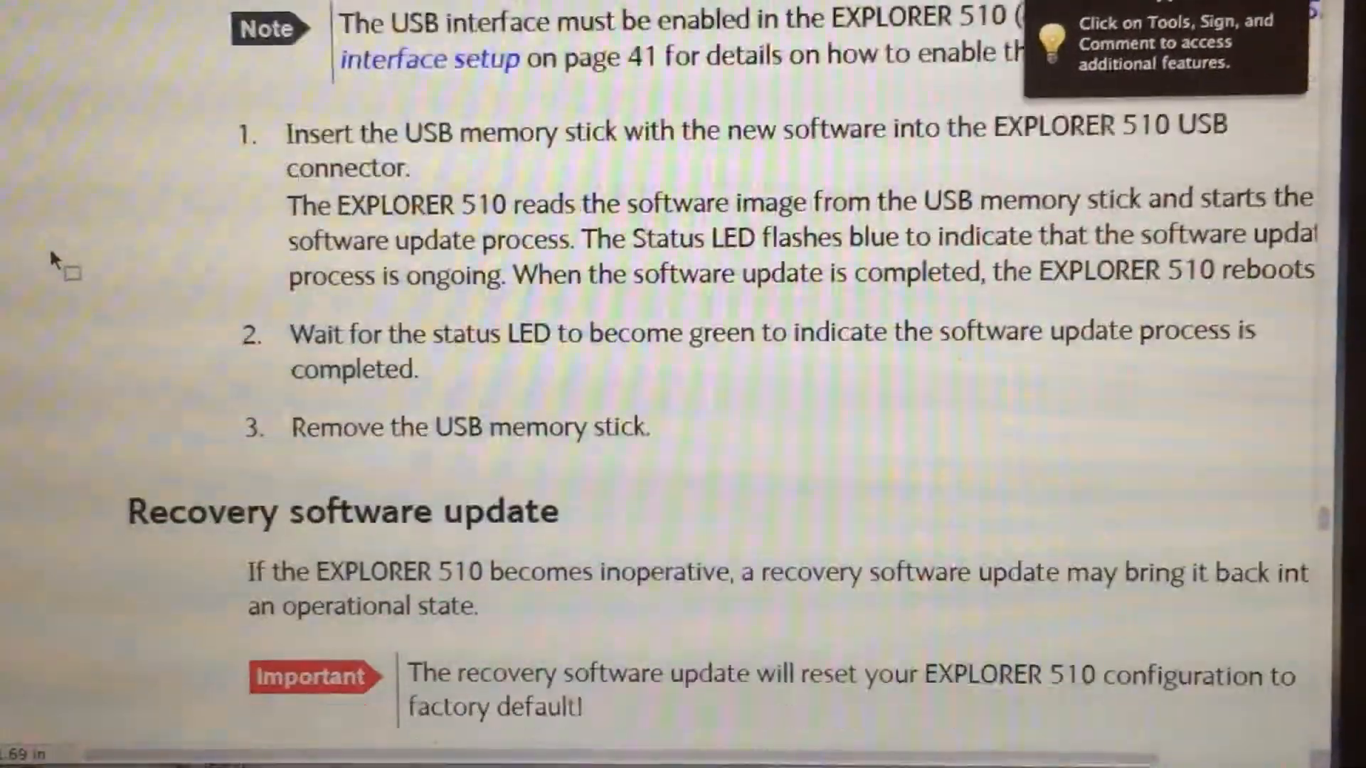
Scroll to the recovery software update steps 1 to 4 with the factory-default warning.
scroll("down", 3)
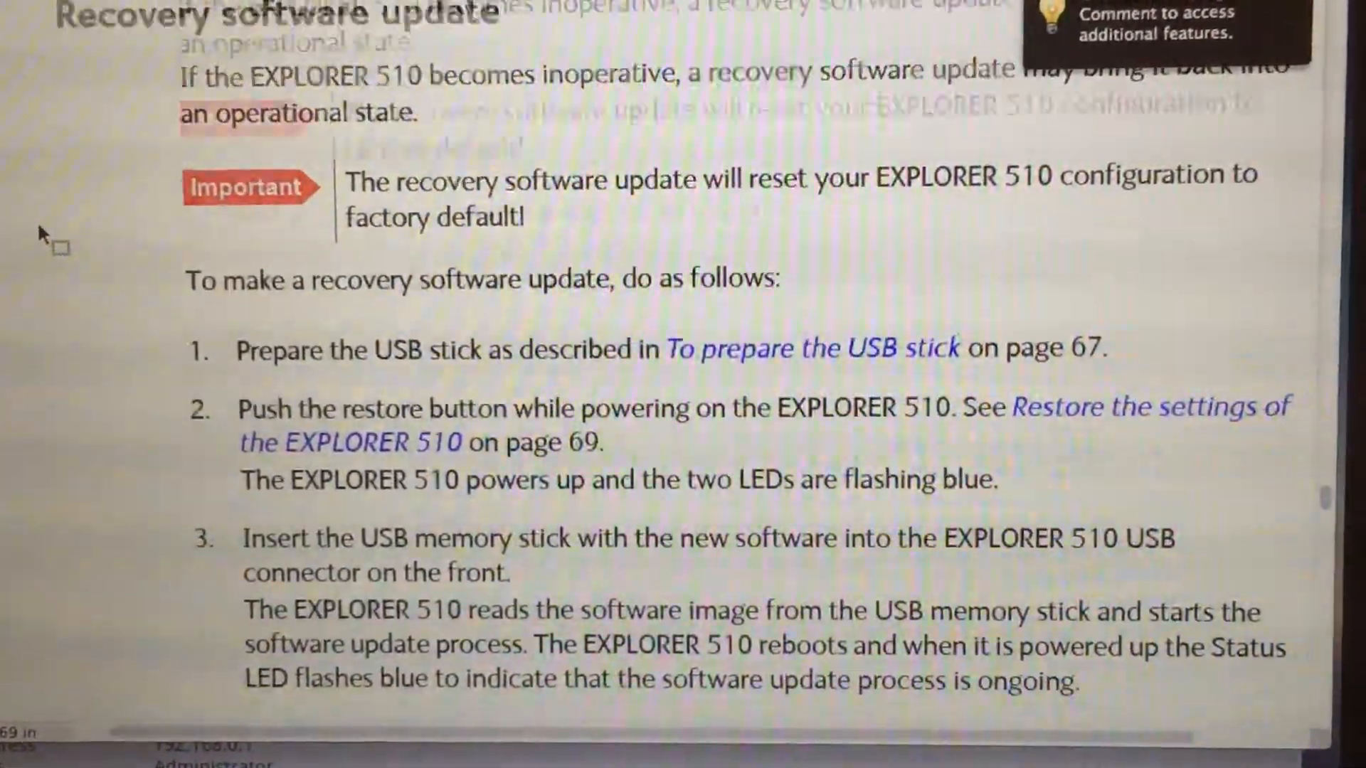
scroll("down", 3)
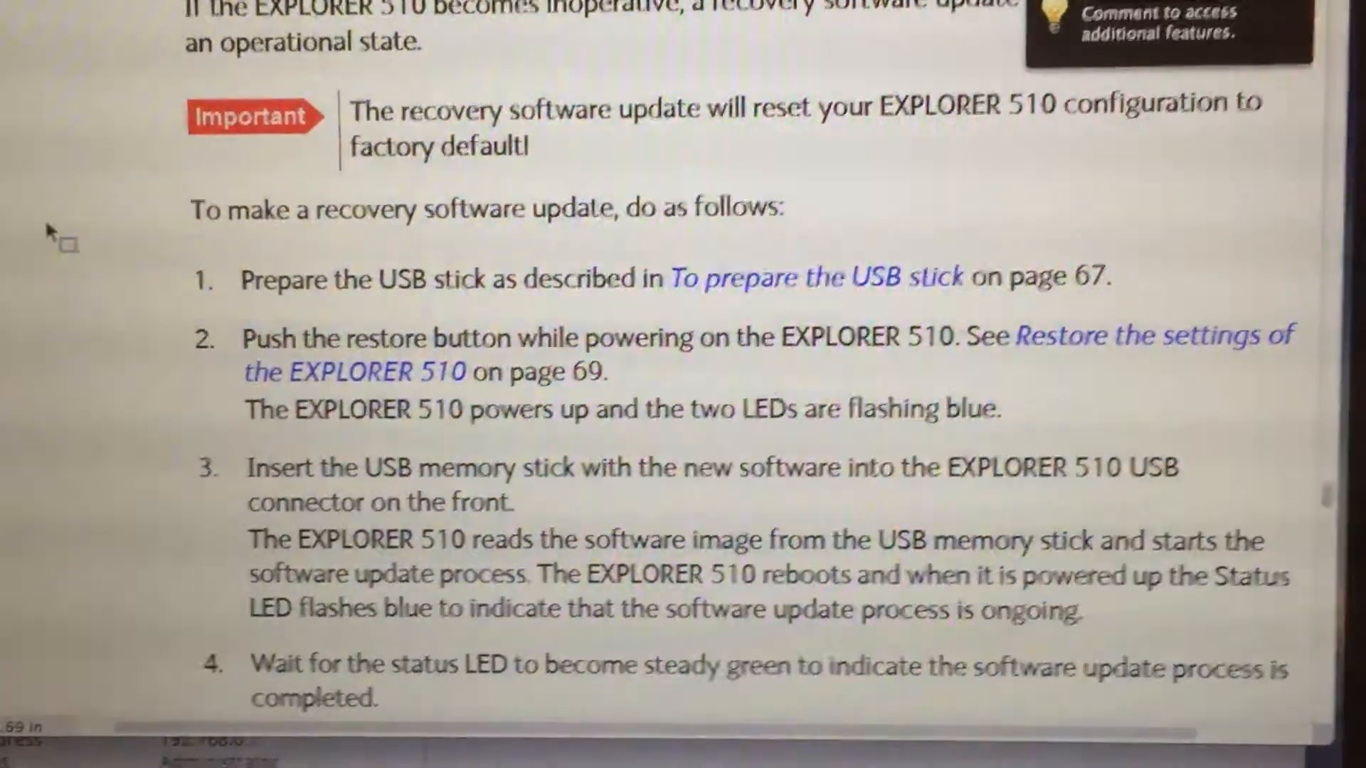
scroll("down", 3)
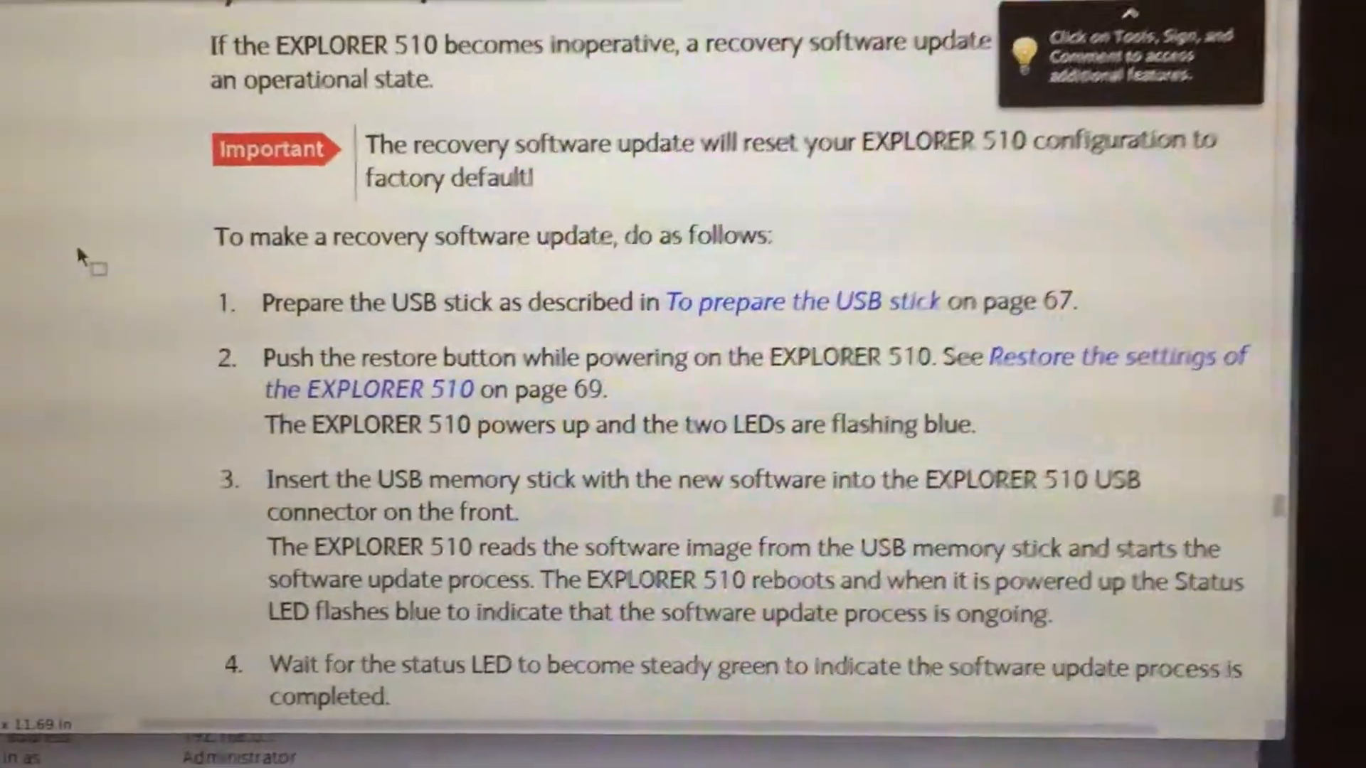